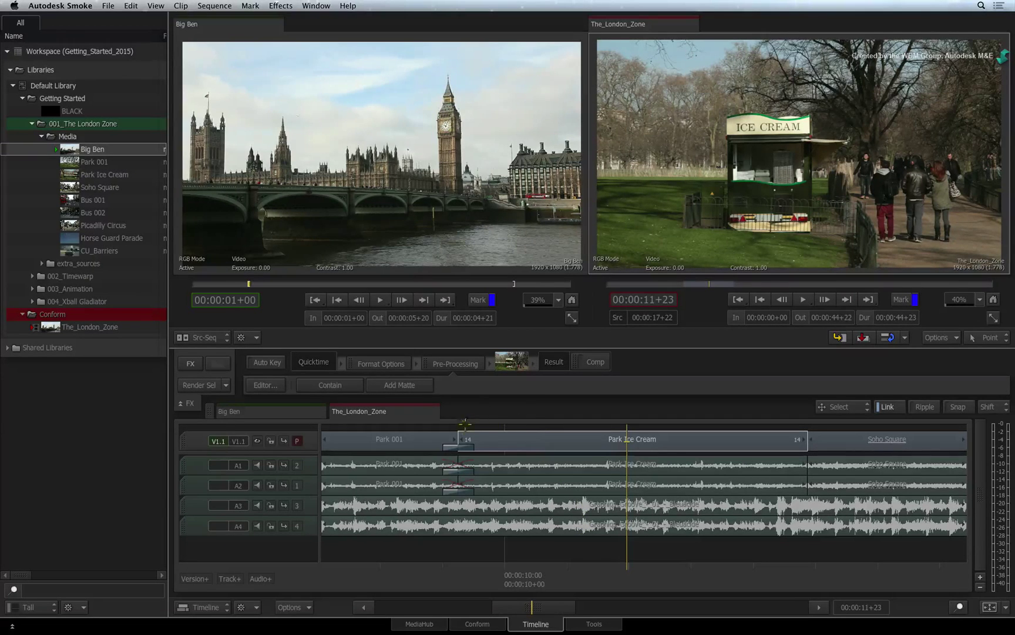
pyautogui.moveTo(669, 438)
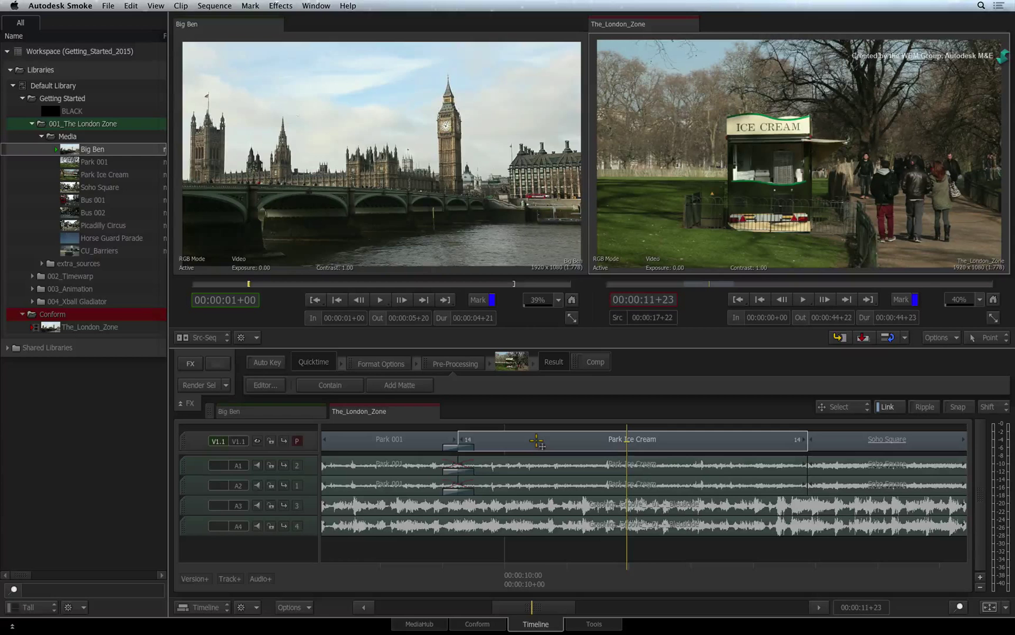
# Switch the timeline edit mode to Slip with the S key
pyautogui.press('s')
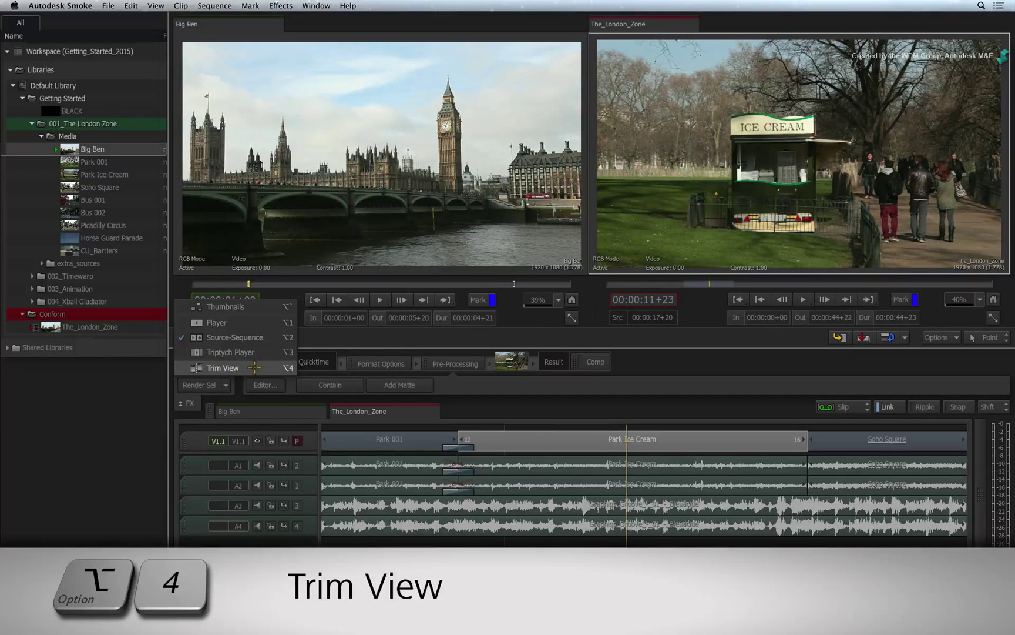
# Show Trim View around the Park Ice Cream segment and its neighbours
pyautogui.click(222, 368)
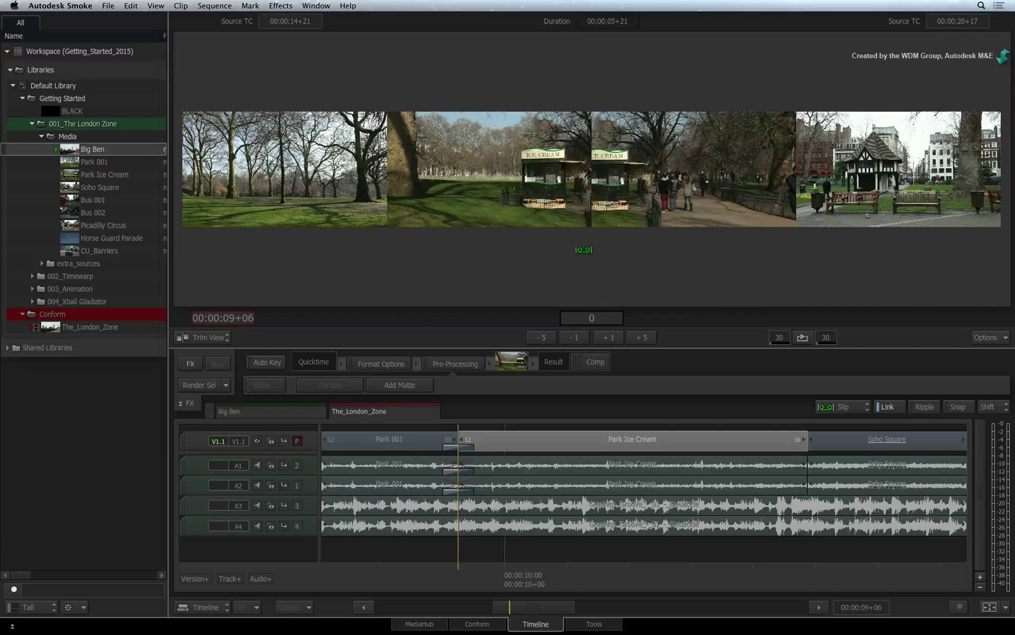
# Slip Park Ice Cream two frames to a −2 offset in Trim View
pyautogui.click(631, 439)
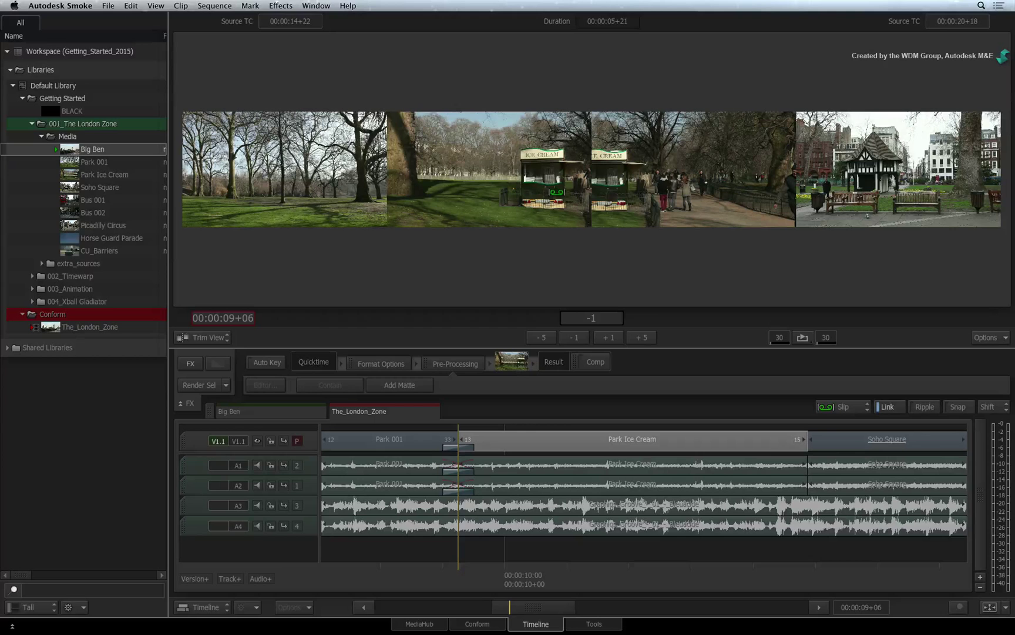
pyautogui.click(573, 336)
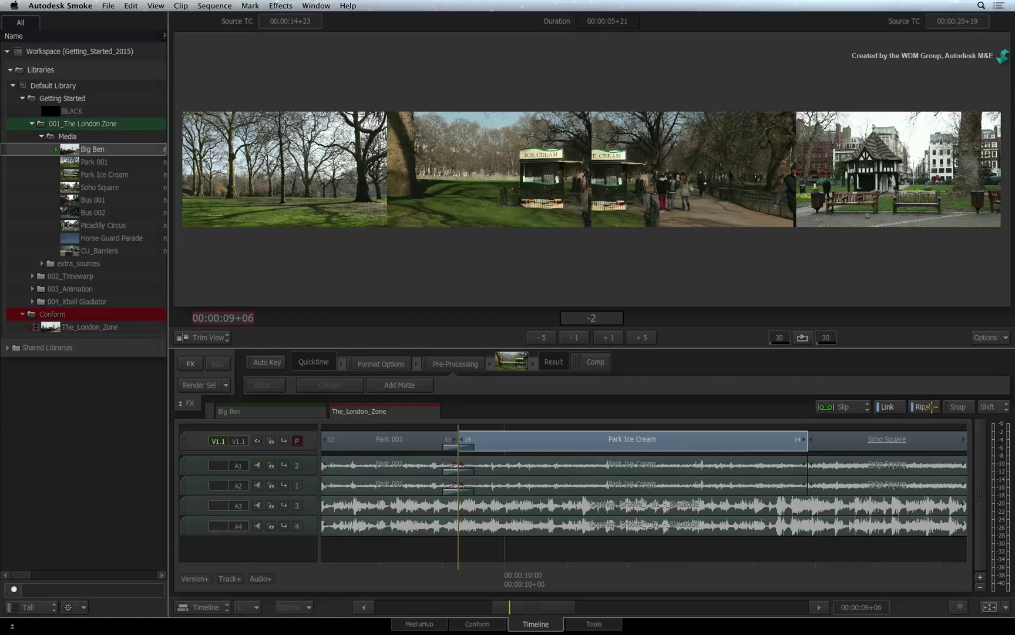
pyautogui.click(925, 406)
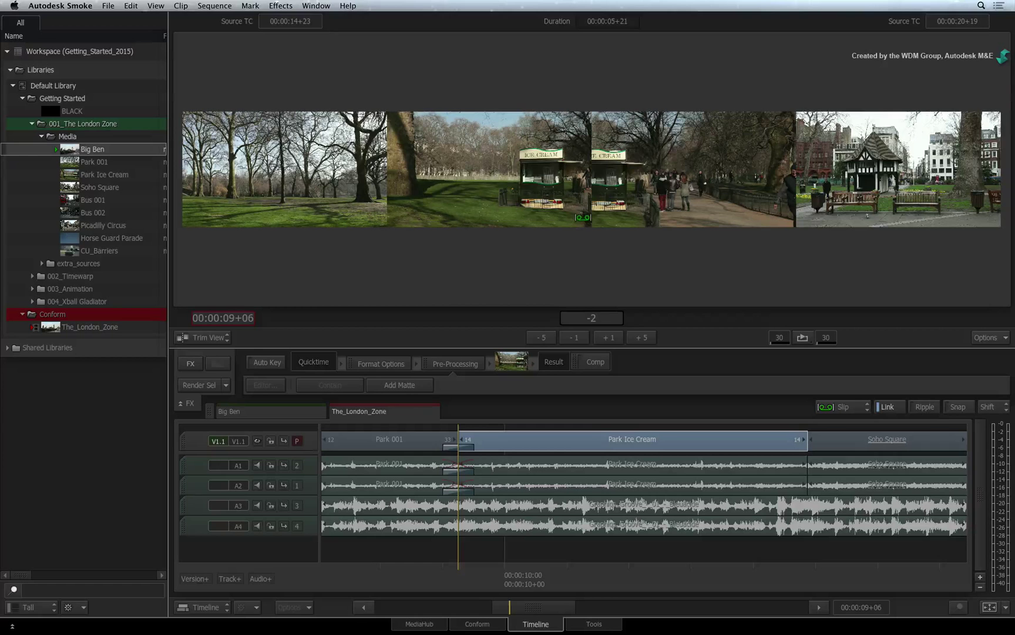
# Select the Soho Square segment and press A to return to Select mode
pyautogui.click(607, 337)
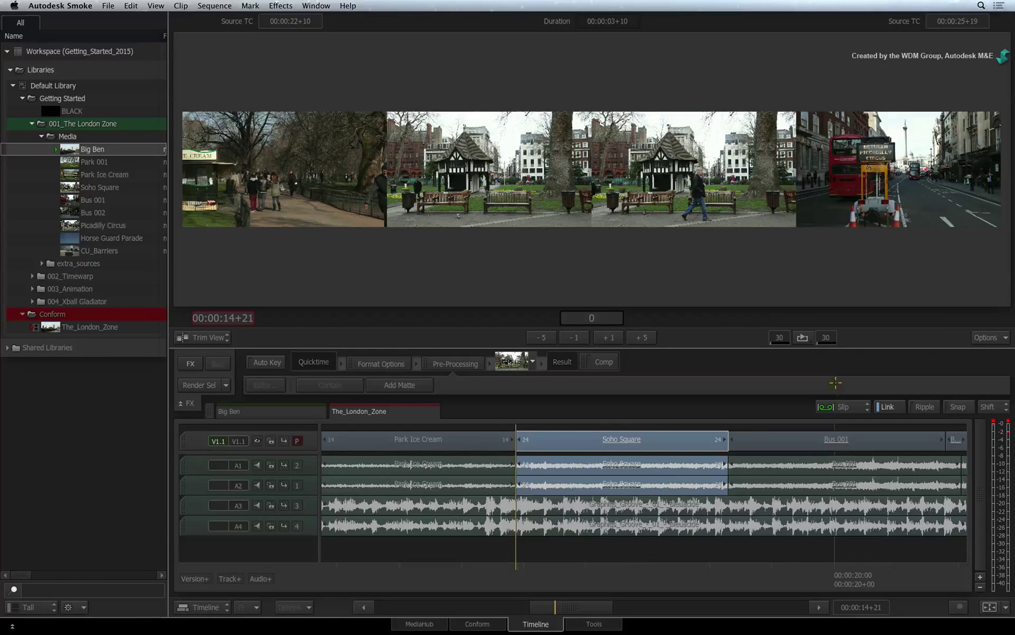
pyautogui.press('a')
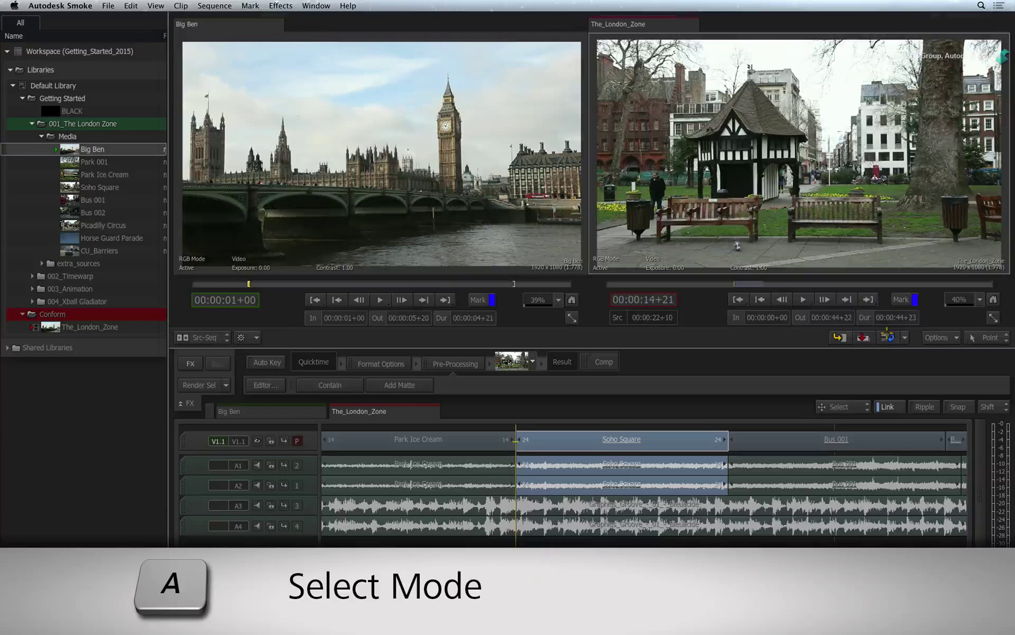